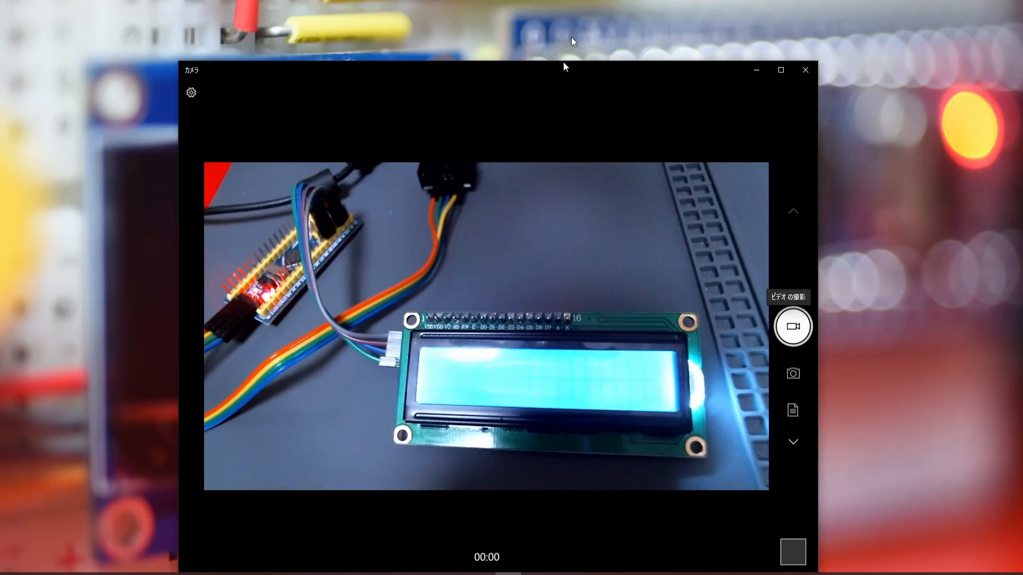
Maximize the Windows Camera window to show the board and the blank LCD full-screen
click(780, 69)
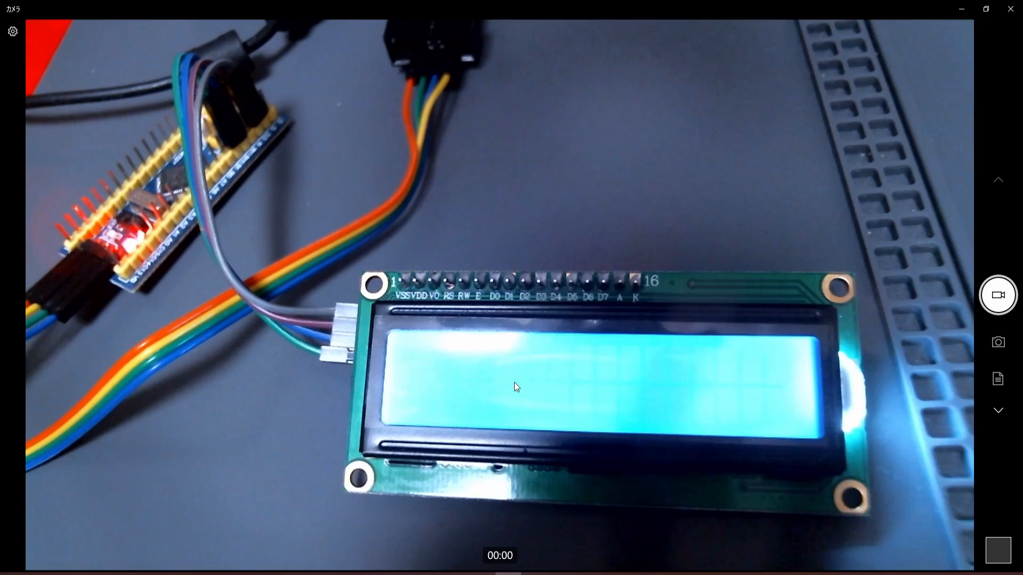
mouse_move(1010, 239)
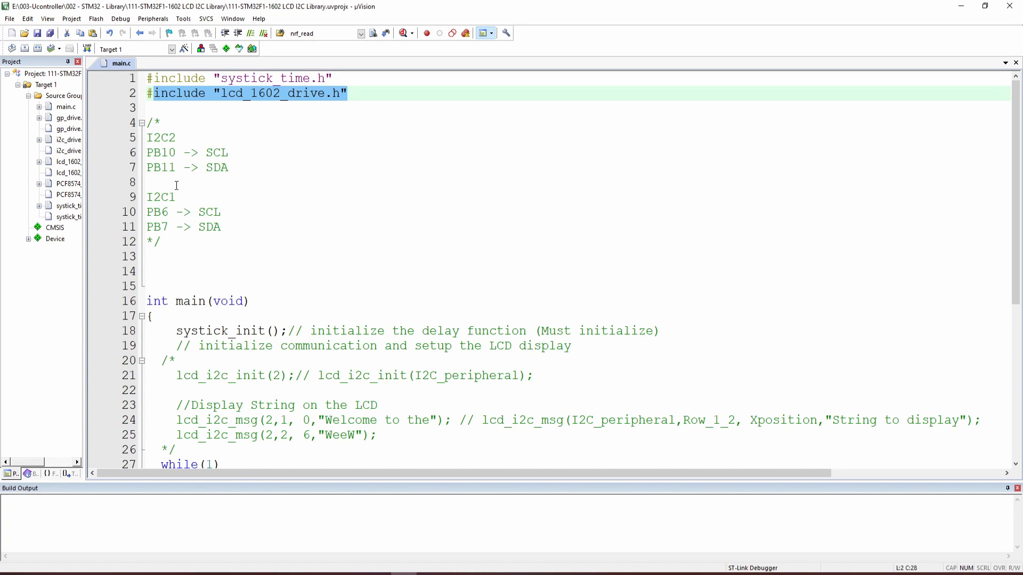
mouse_move(412, 203)
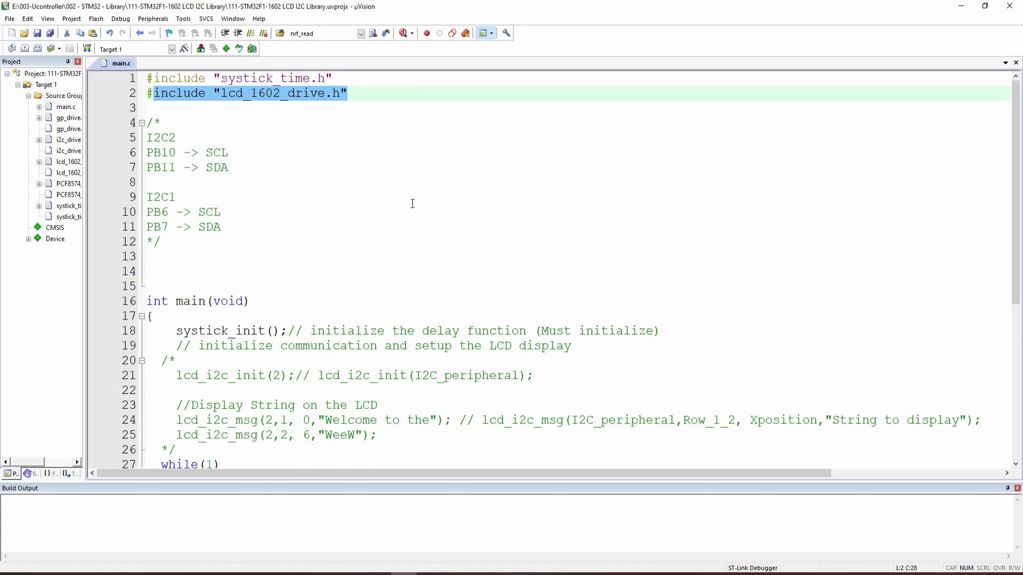
scroll(down, 3)
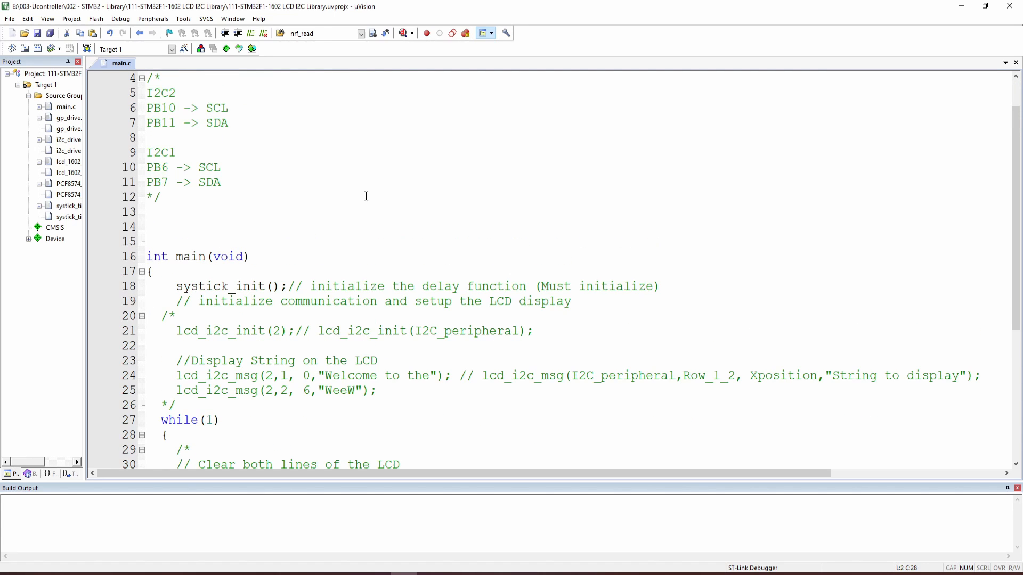
mouse_move(183, 95)
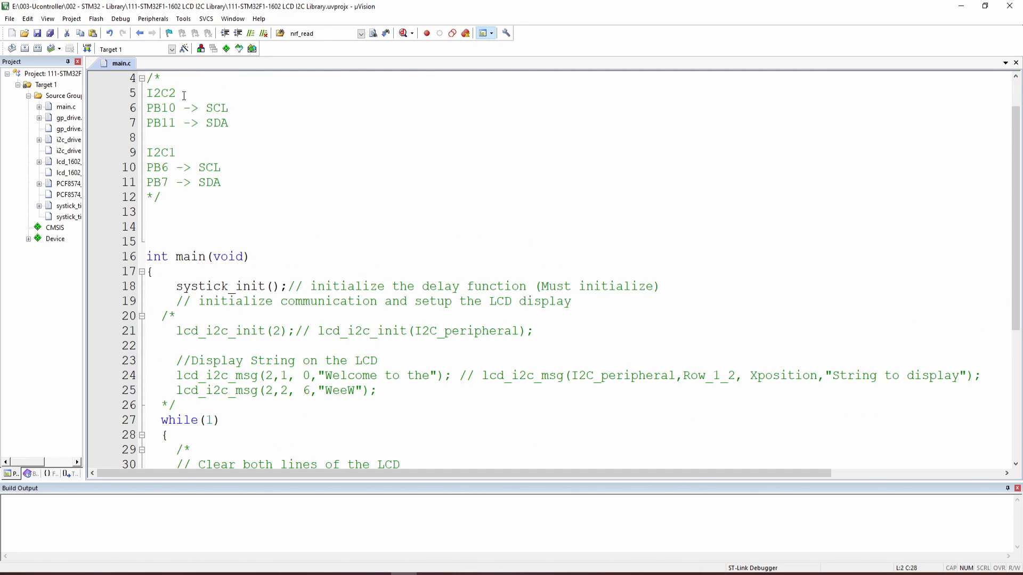
double_click(160, 93)
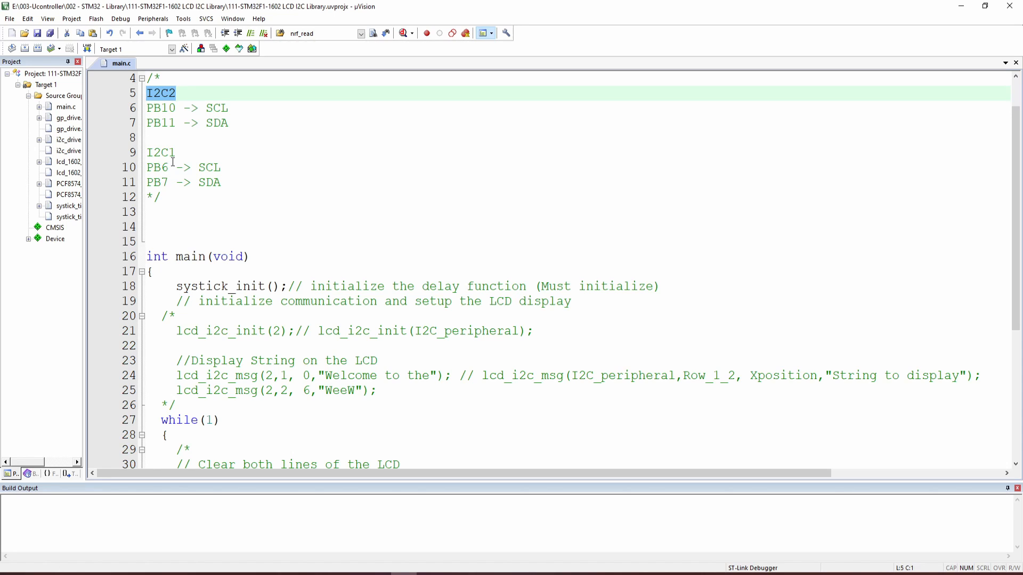
scroll(down, 3)
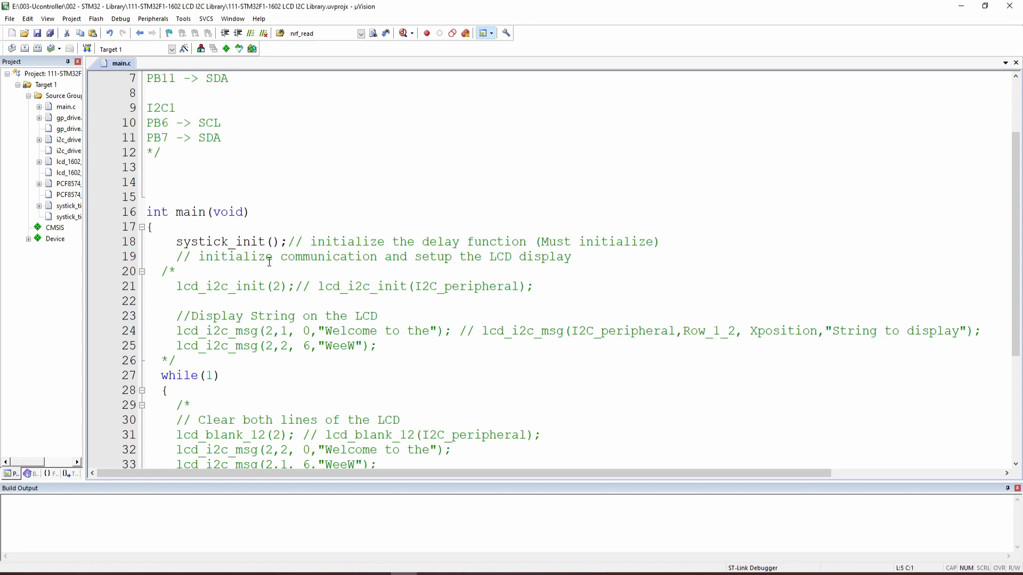
scroll(down, 3)
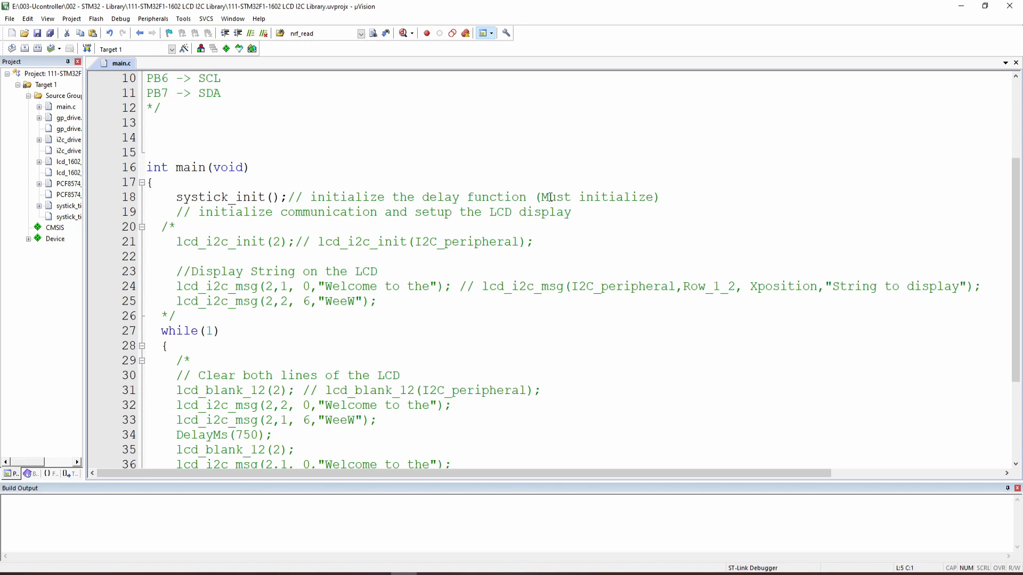
Move the /* comment marker below lcd_i2c_init and the first 'Welcome to the' lcd_i2c_msg call
click(179, 227)
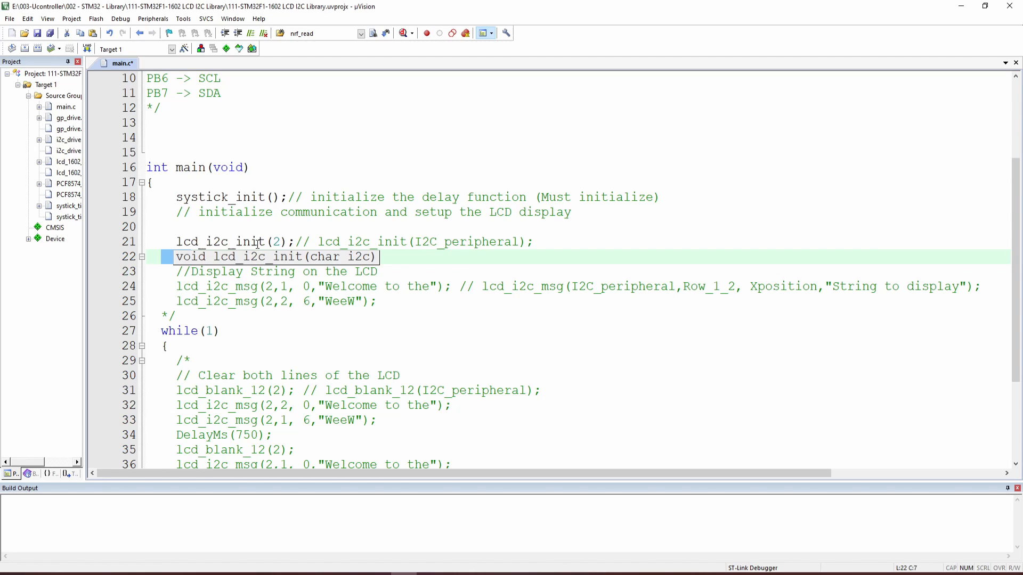
text(/*)
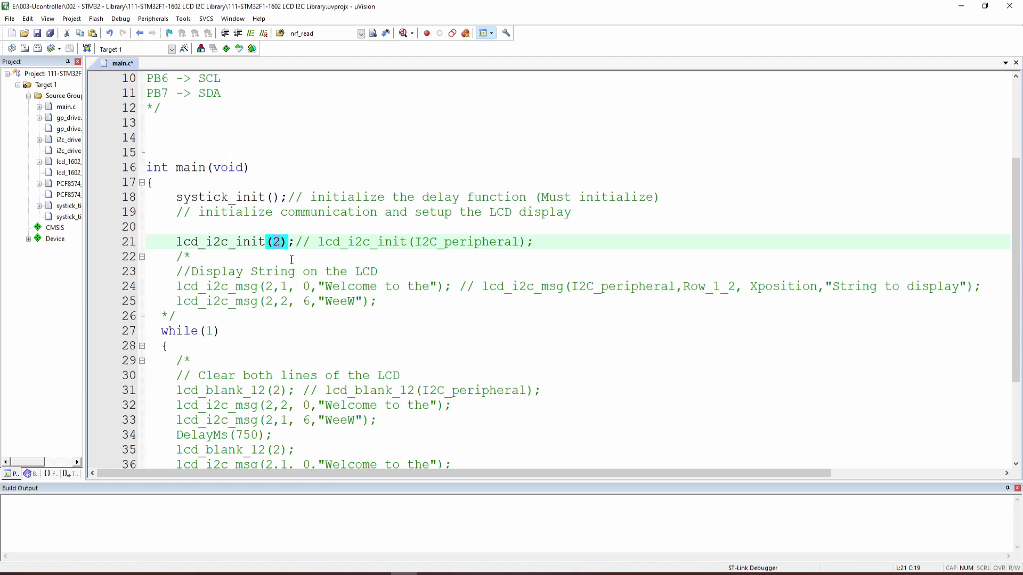
scroll(down, 3)
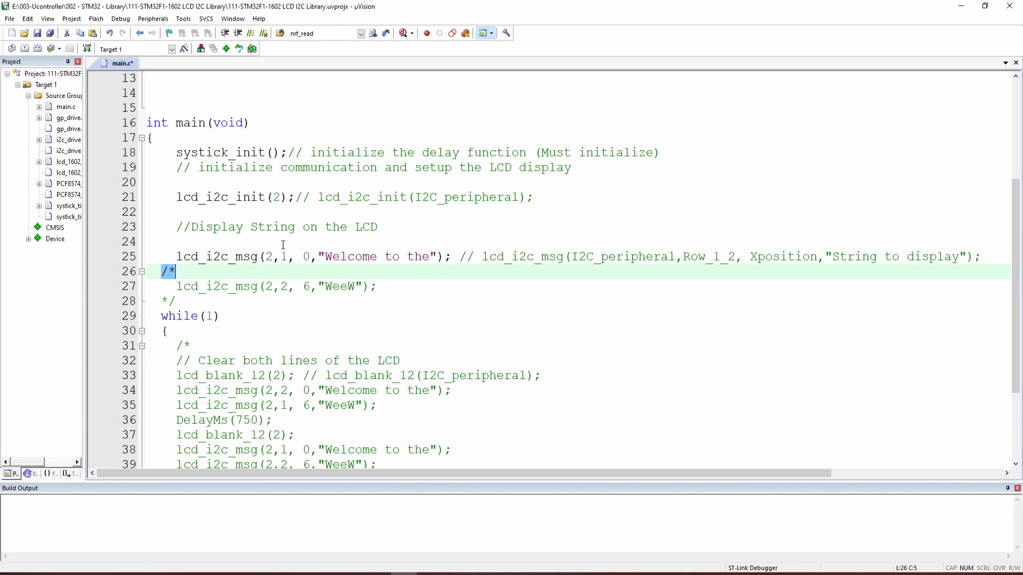
click(269, 257)
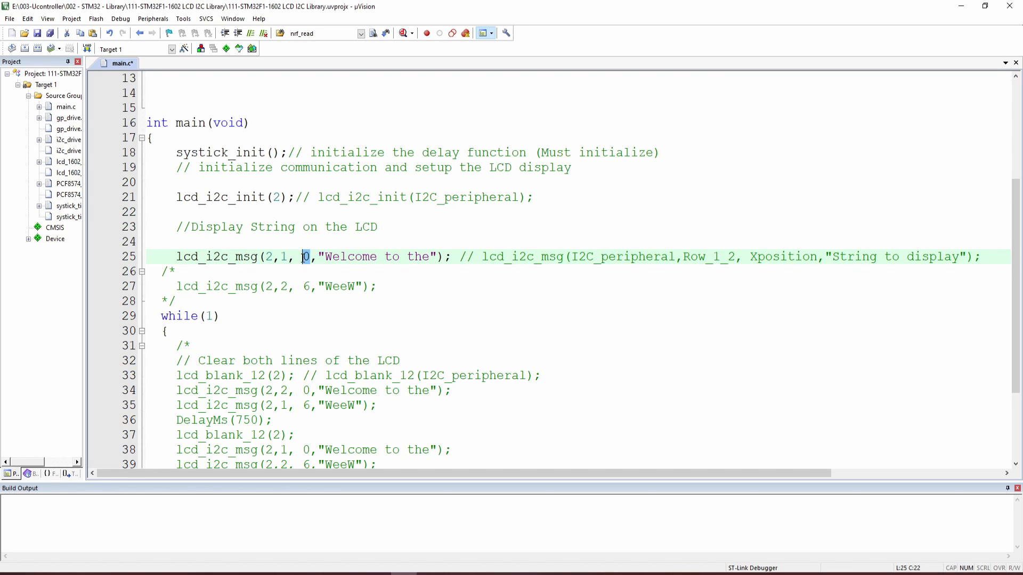
drag(325, 256, 429, 256)
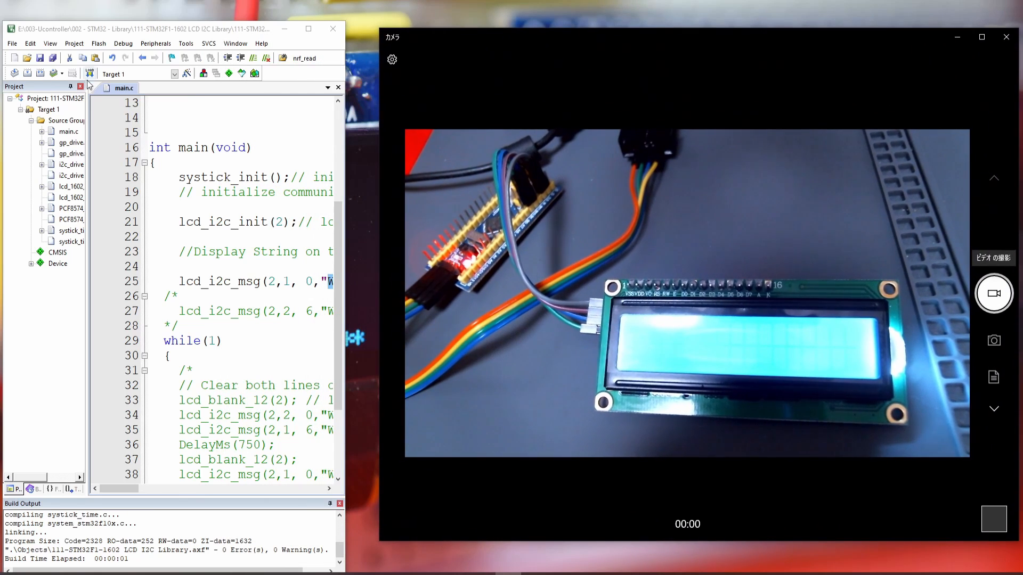
Flash 'Welcome to the' to the LCD, retry it on row 2, then set the row back to 1
click(92, 74)
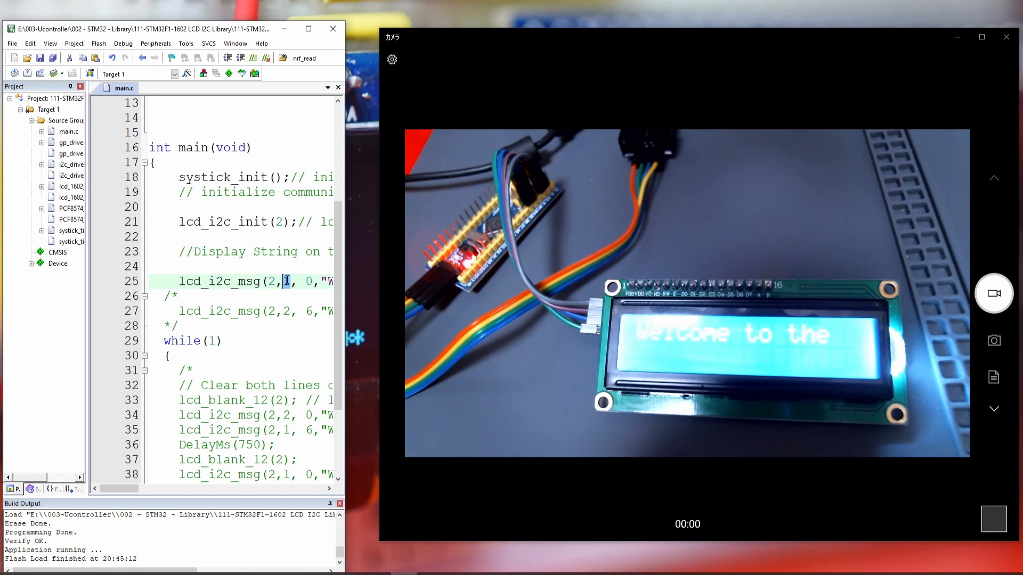
text(2)
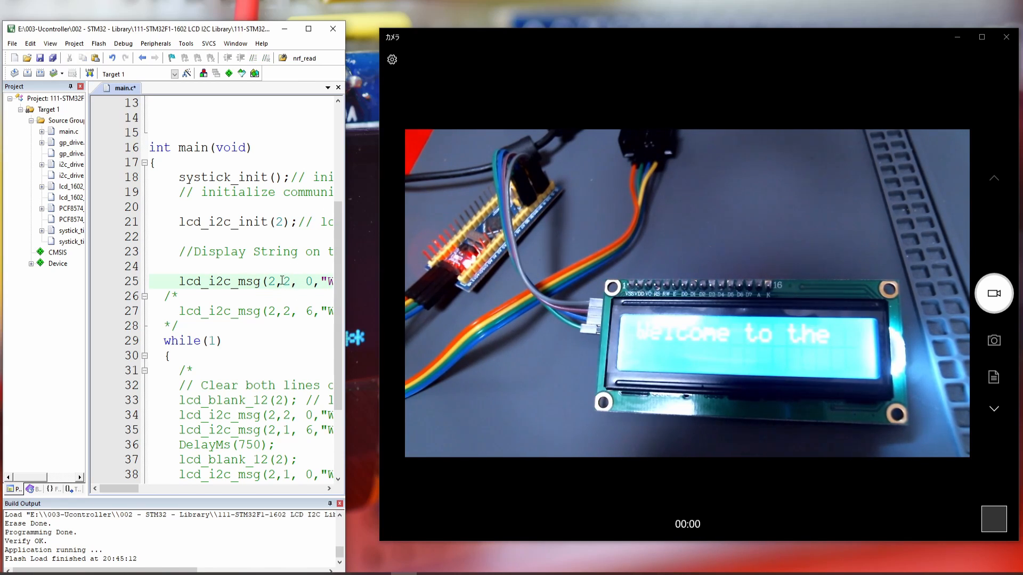
click(59, 73)
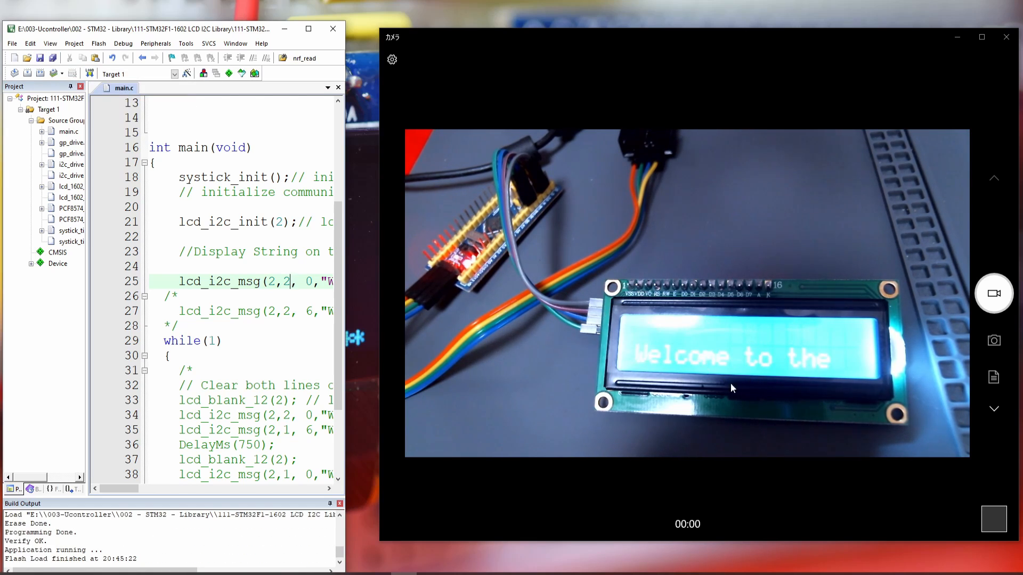
double_click(285, 281)
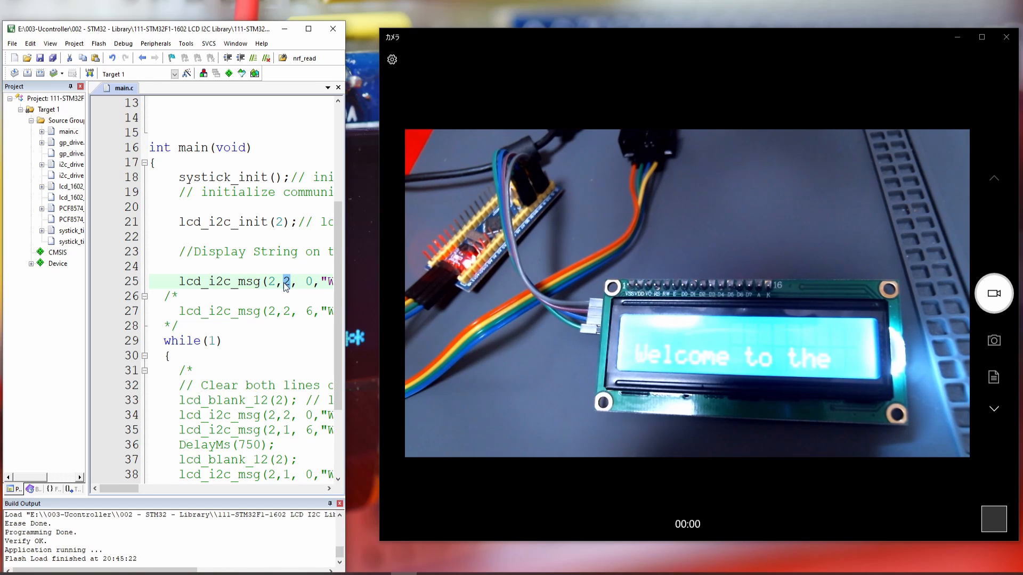
text(1)
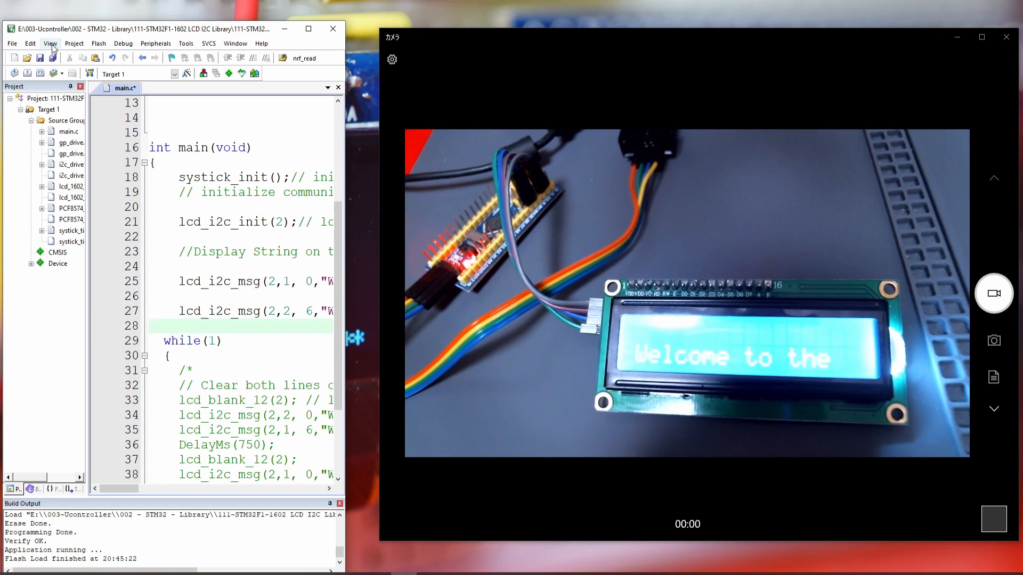
Rebuild and flash both messages, build the column-6 'WeeW' version, and maximize µVision
click(74, 73)
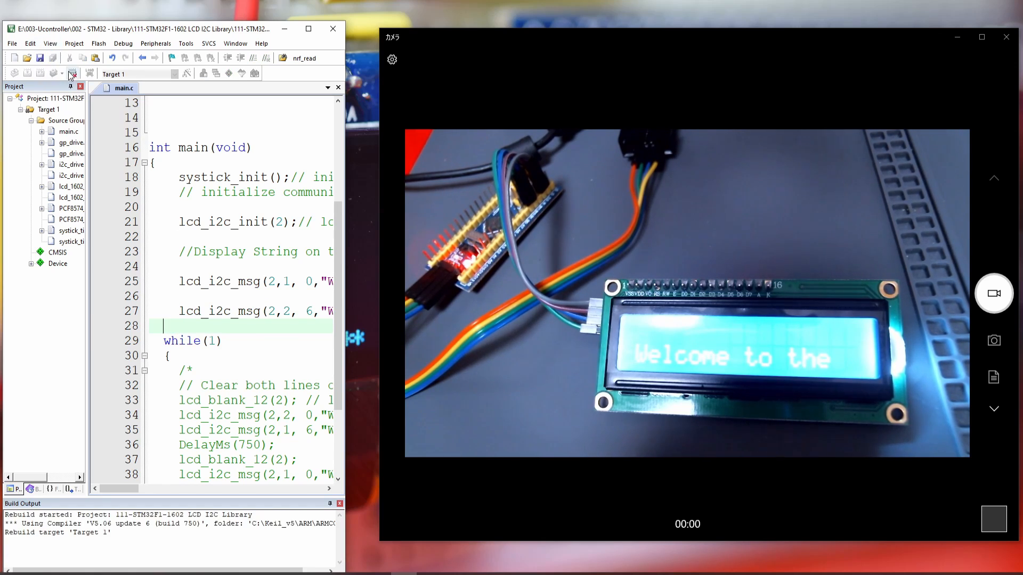
click(73, 73)
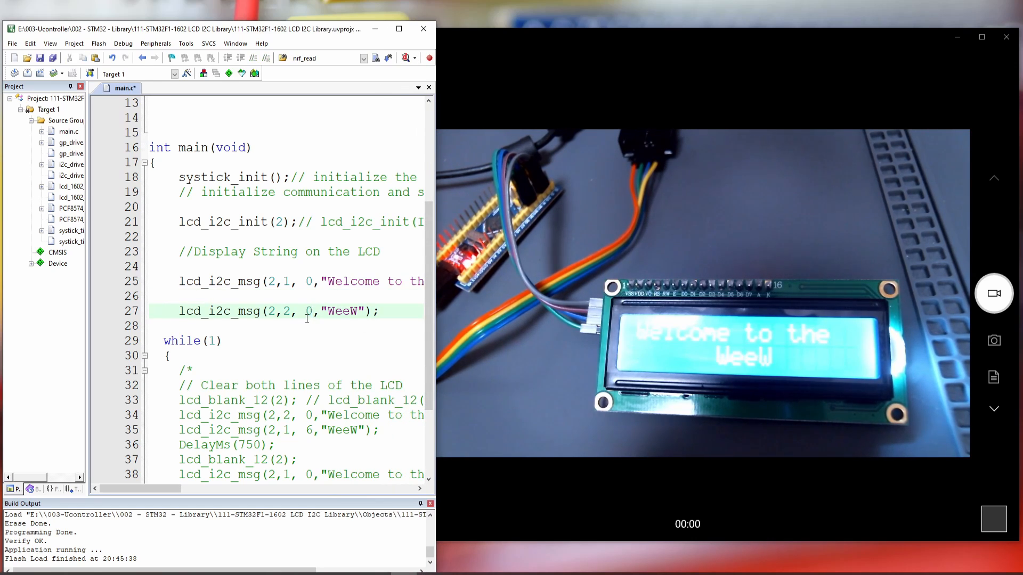
click(39, 73)
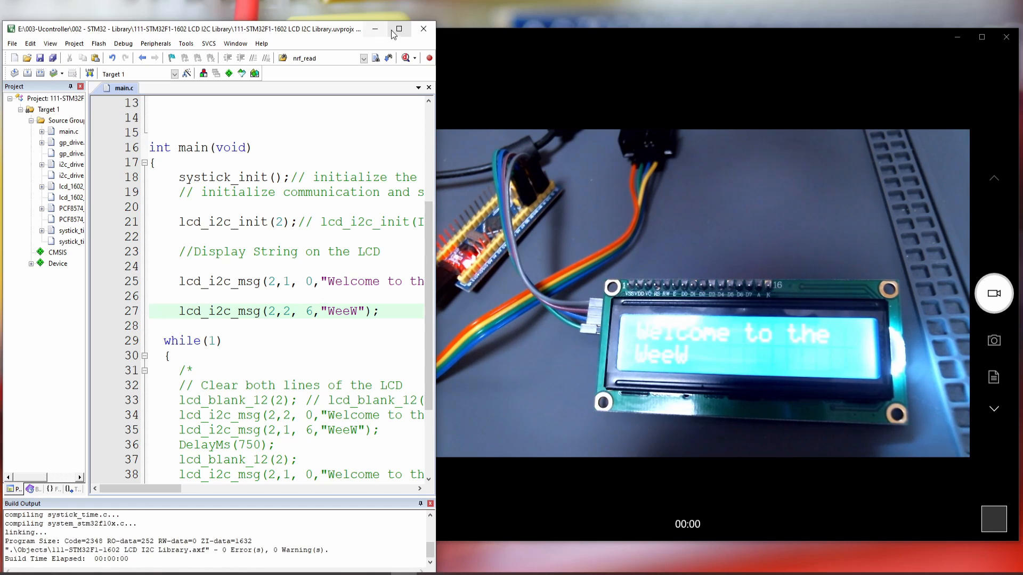
click(400, 28)
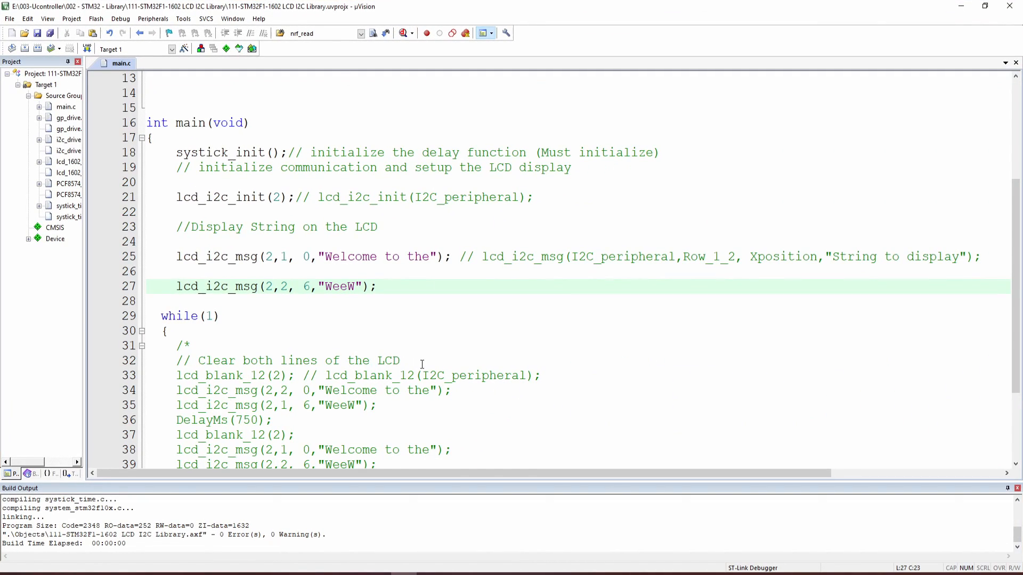
Uncomment lcd_blank_12(2) at the top of while(1) and flash the firmware
click(545, 375)
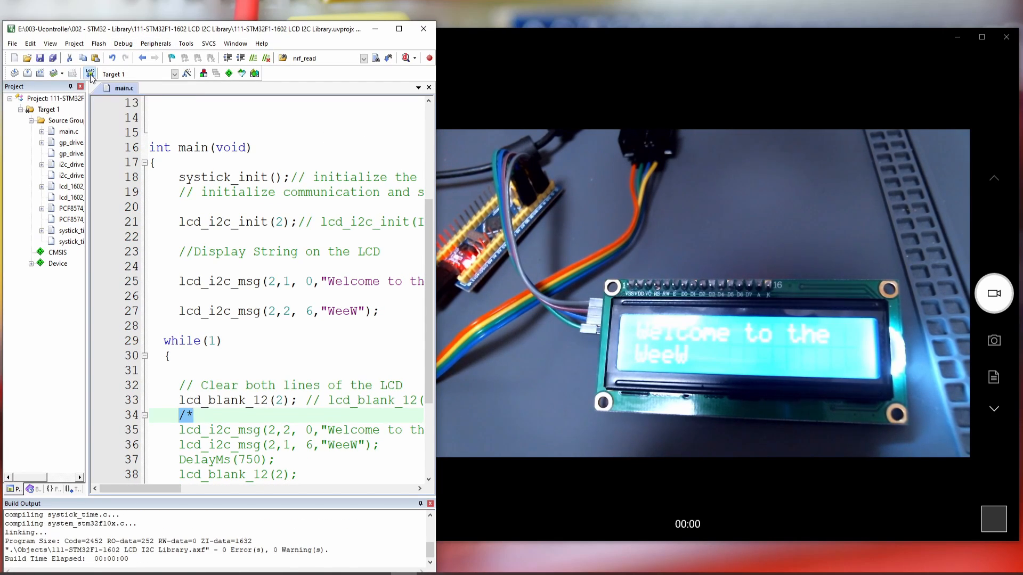
click(91, 73)
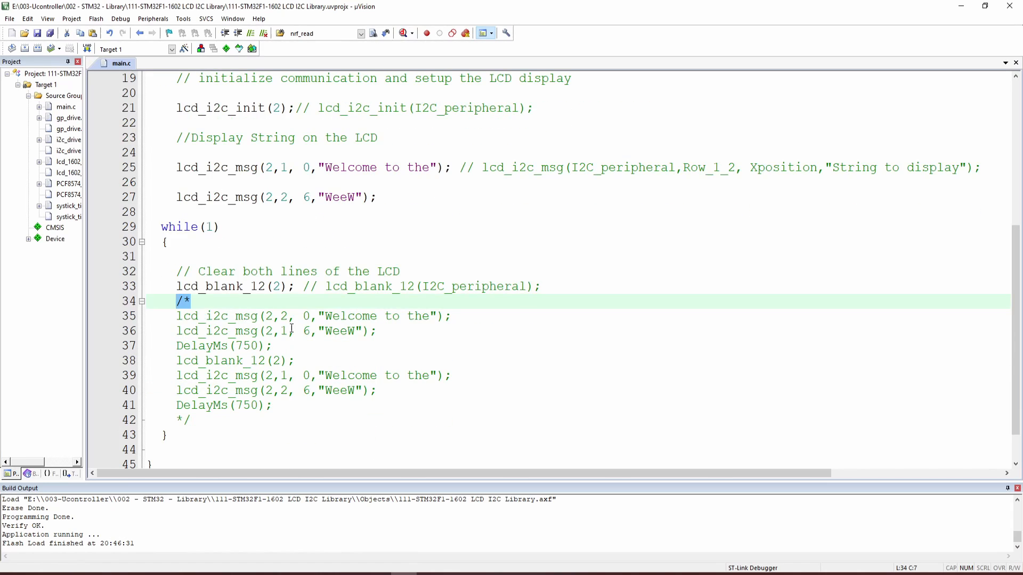
Remove the /* */ inside while(1), then rebuild and flash the alternating-lines program
click(193, 300)
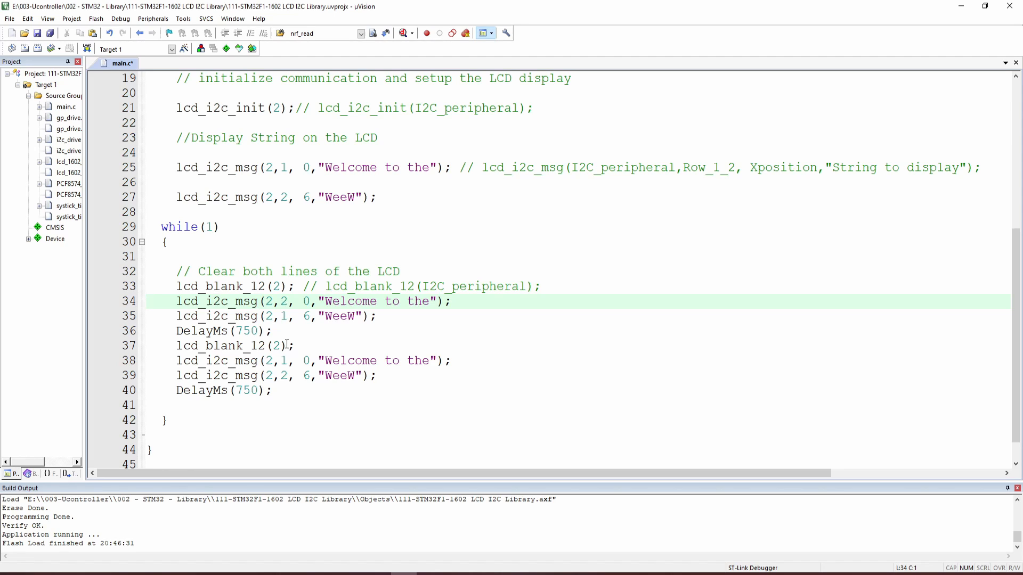
mouse_move(246, 346)
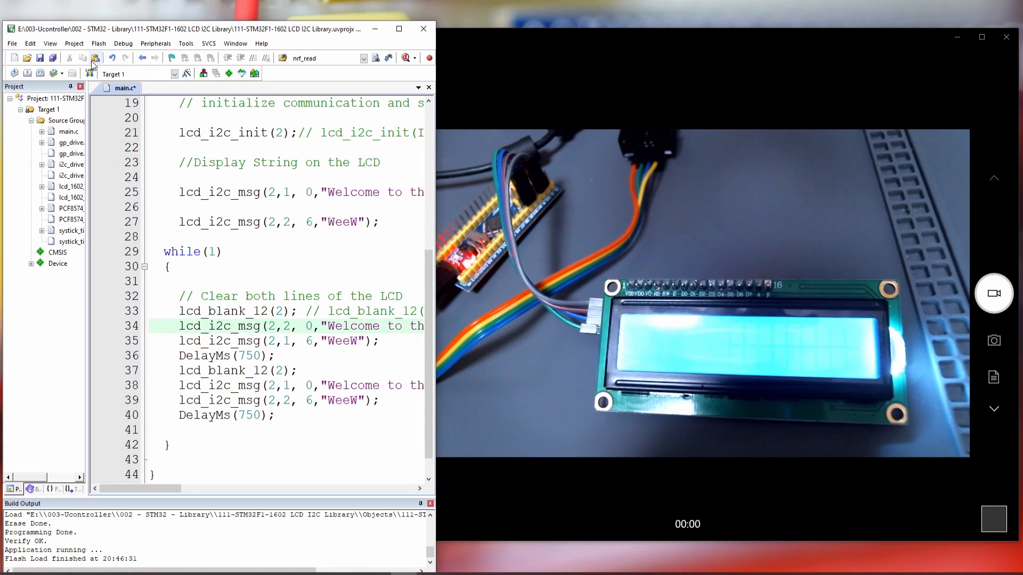
click(83, 73)
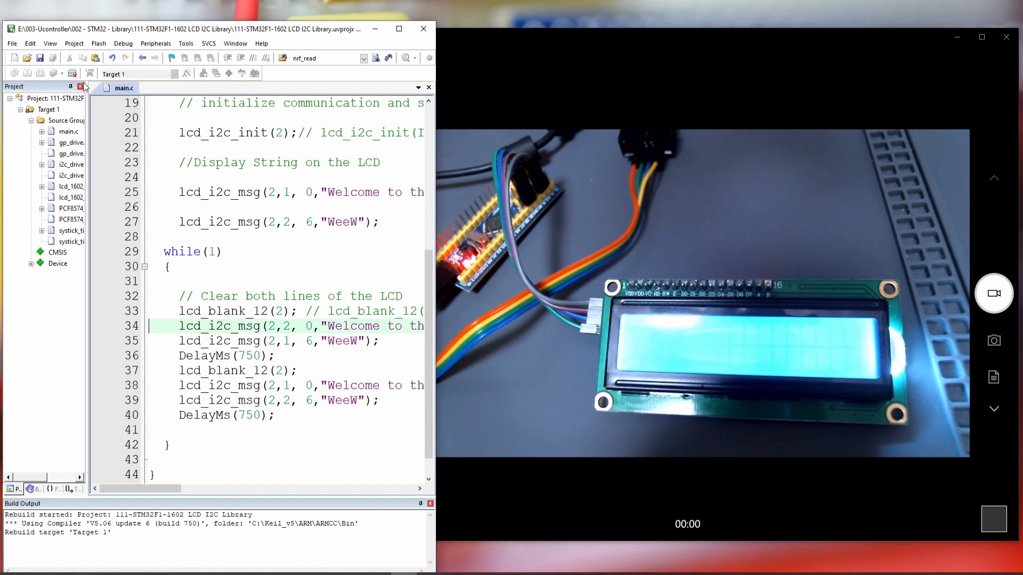
click(84, 74)
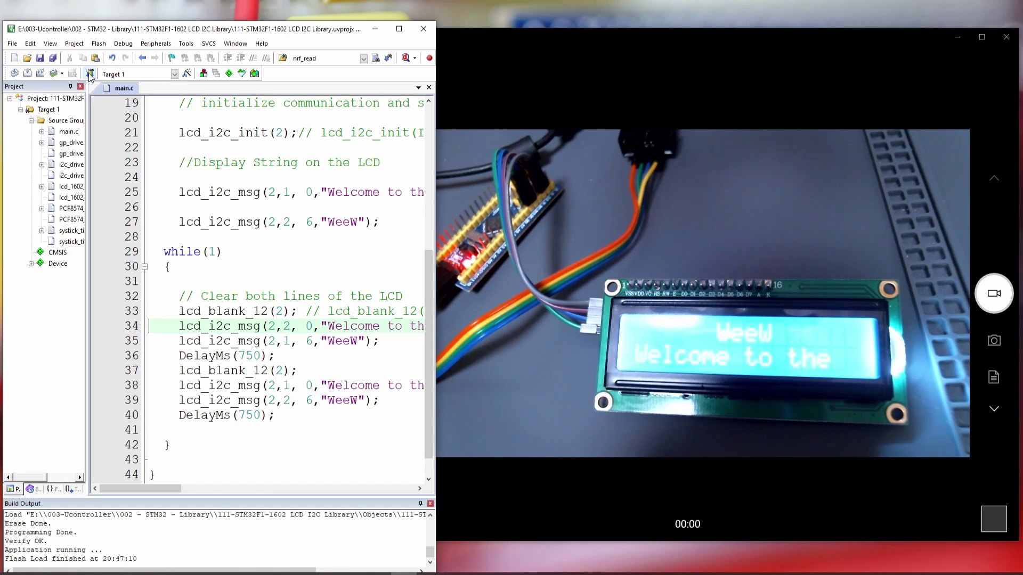